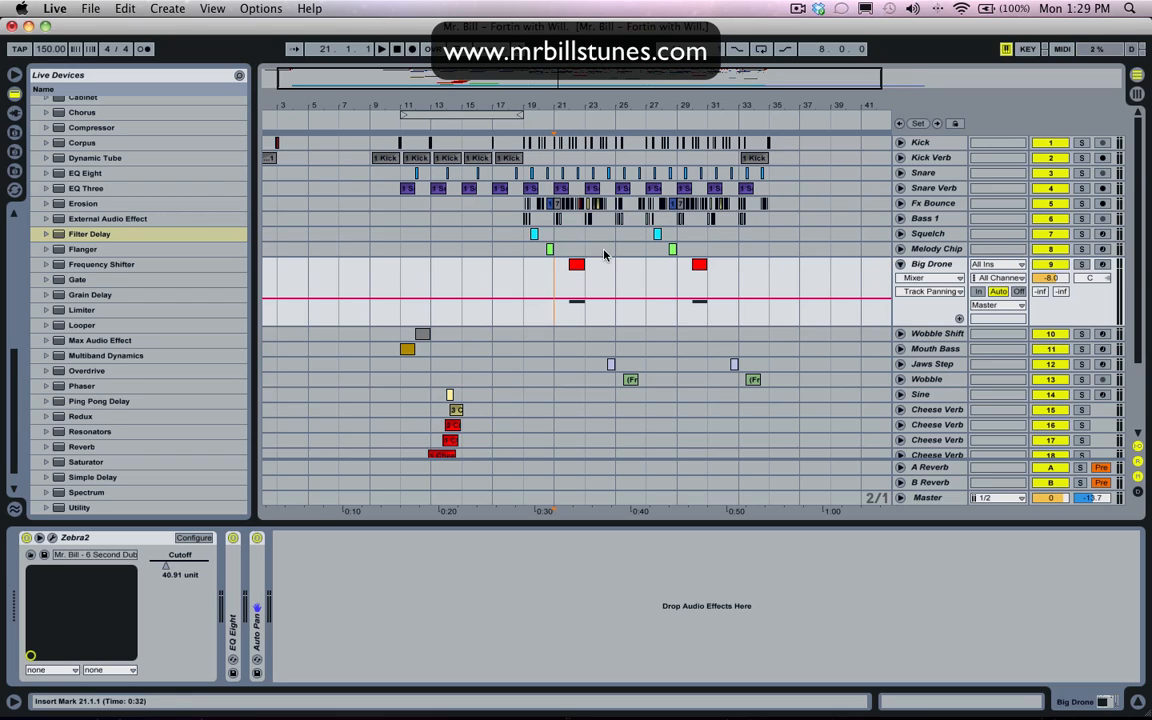
{"action": "mouse_move", "coordinate": [570, 284]}
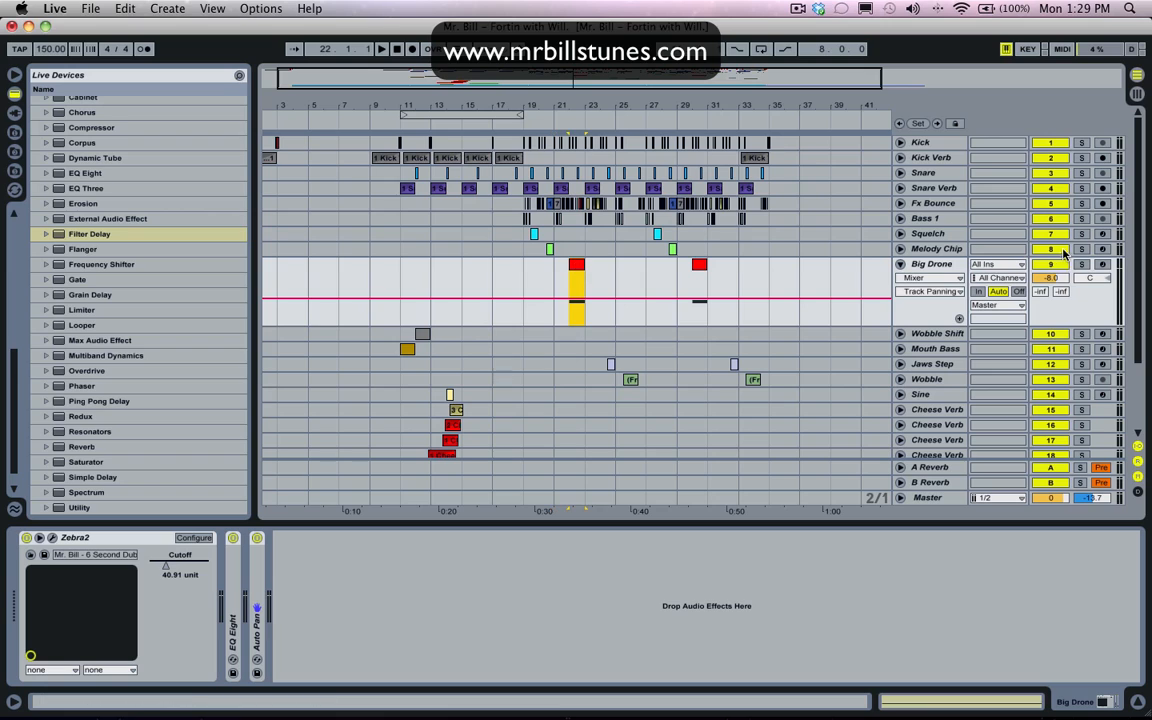
Mark out a short section of the Big Drone clip around bar 22 for listening.
{"action": "left_click", "coordinate": [1082, 264]}
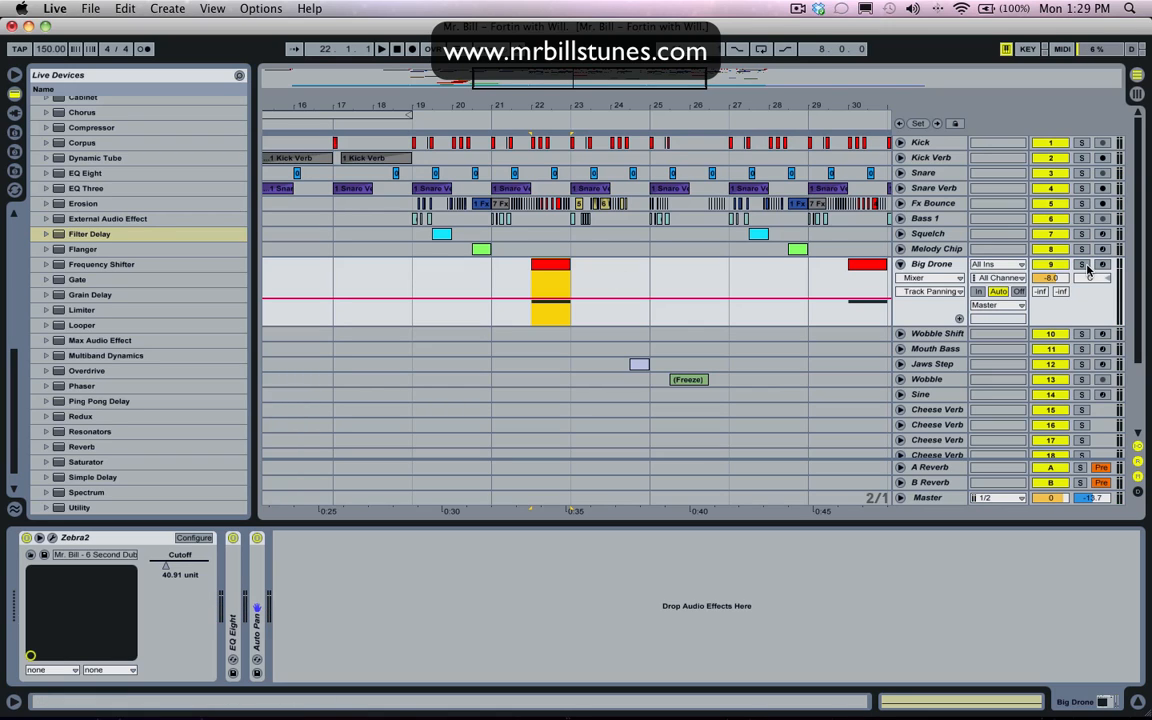
Fold the Big Drone devices, leaving only Auto Pan unfolded.
{"action": "left_click", "coordinate": [1080, 264]}
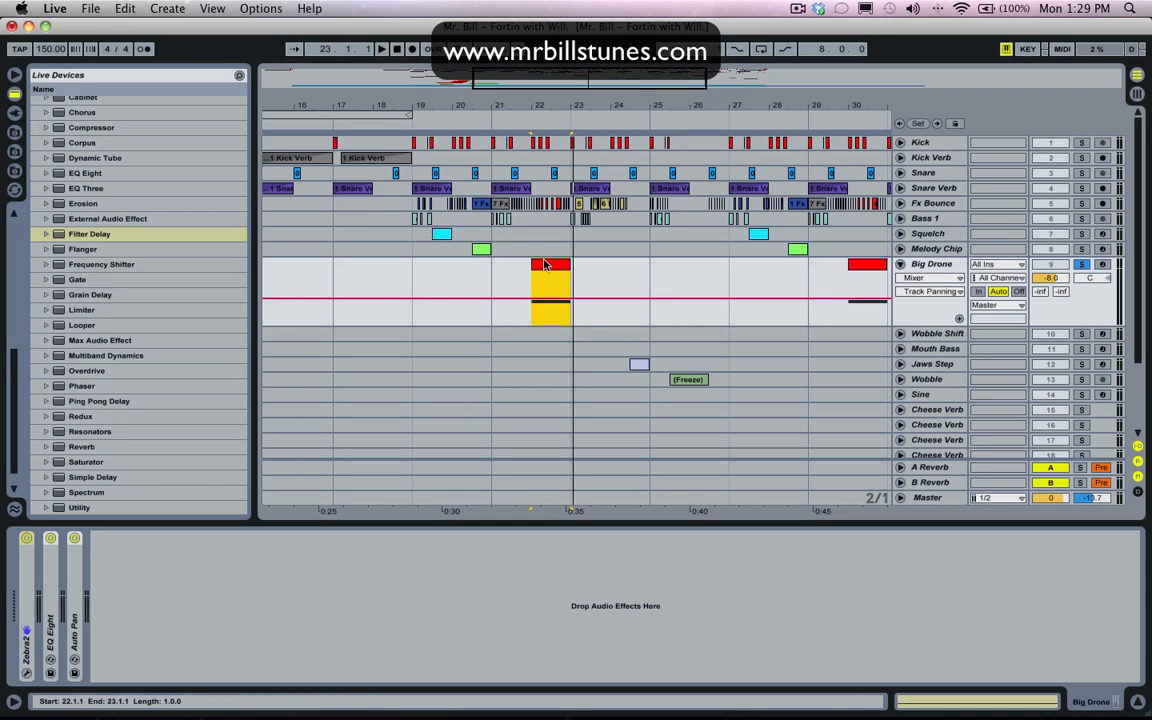
{"action": "mouse_move", "coordinate": [166, 264]}
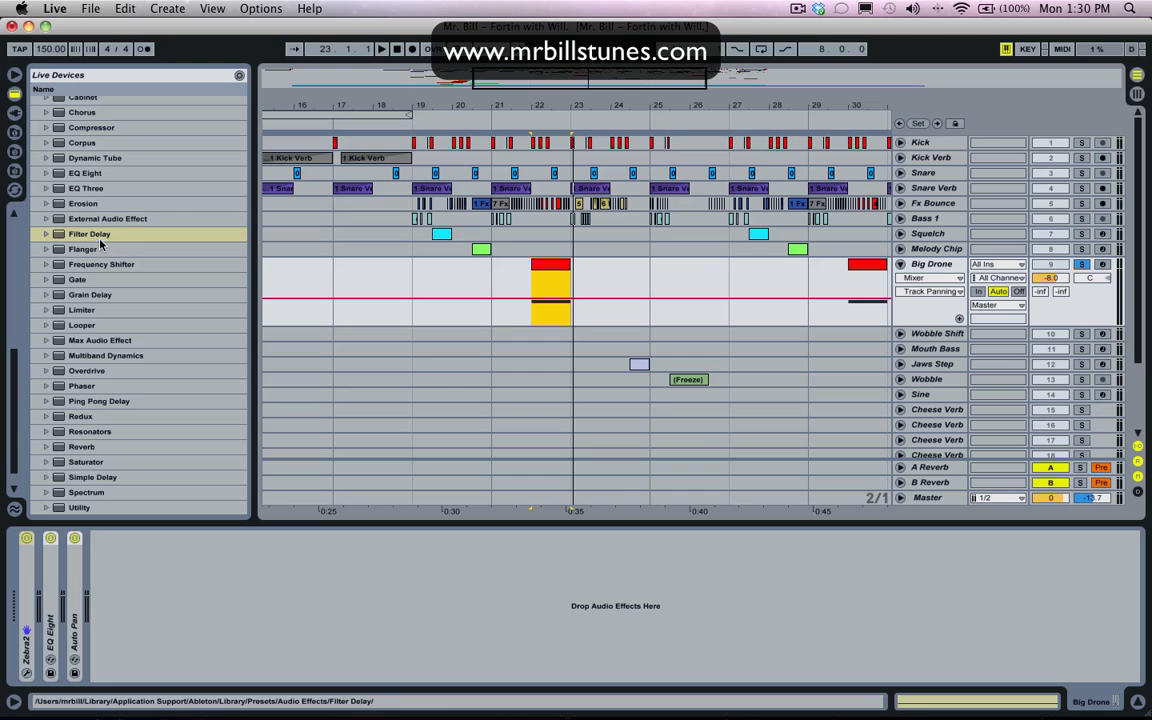
{"action": "mouse_move", "coordinate": [112, 294]}
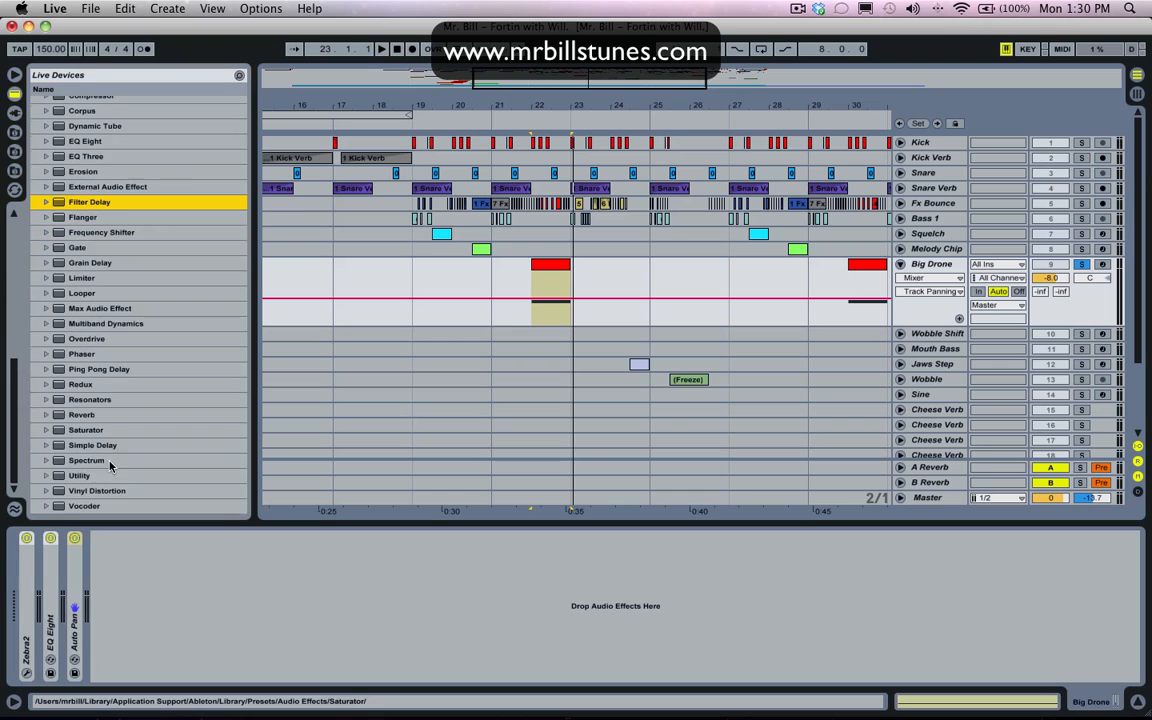
{"action": "left_click", "coordinate": [92, 444]}
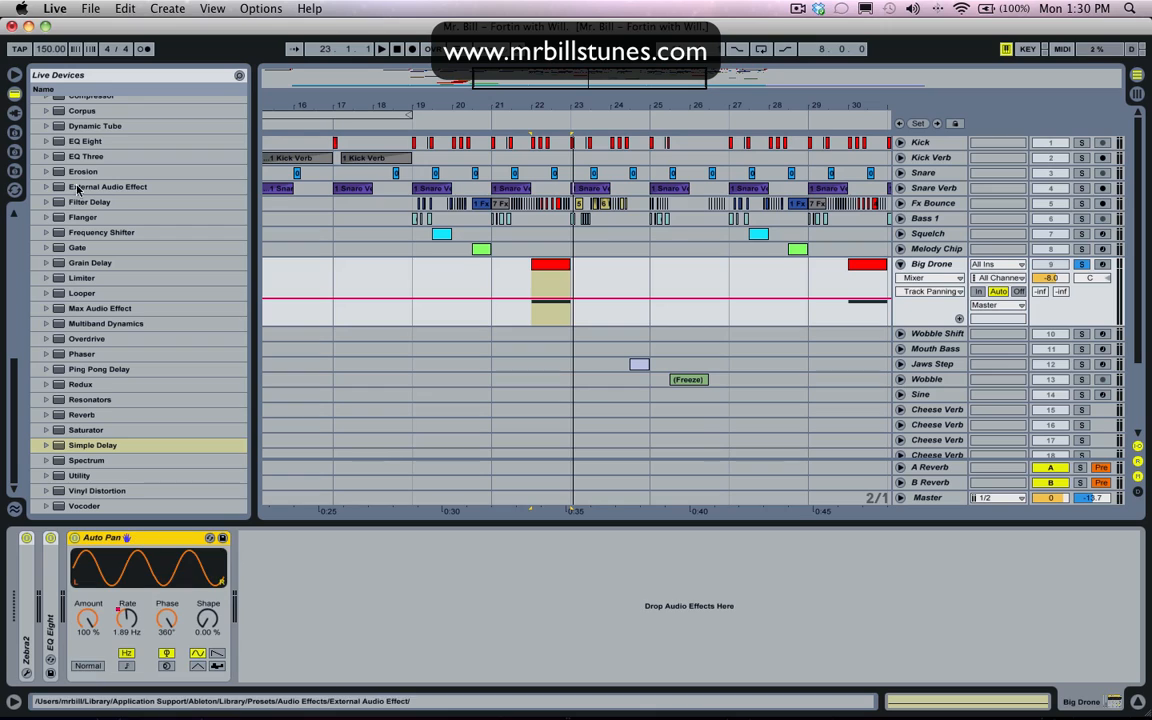
{"action": "mouse_move", "coordinate": [84, 338]}
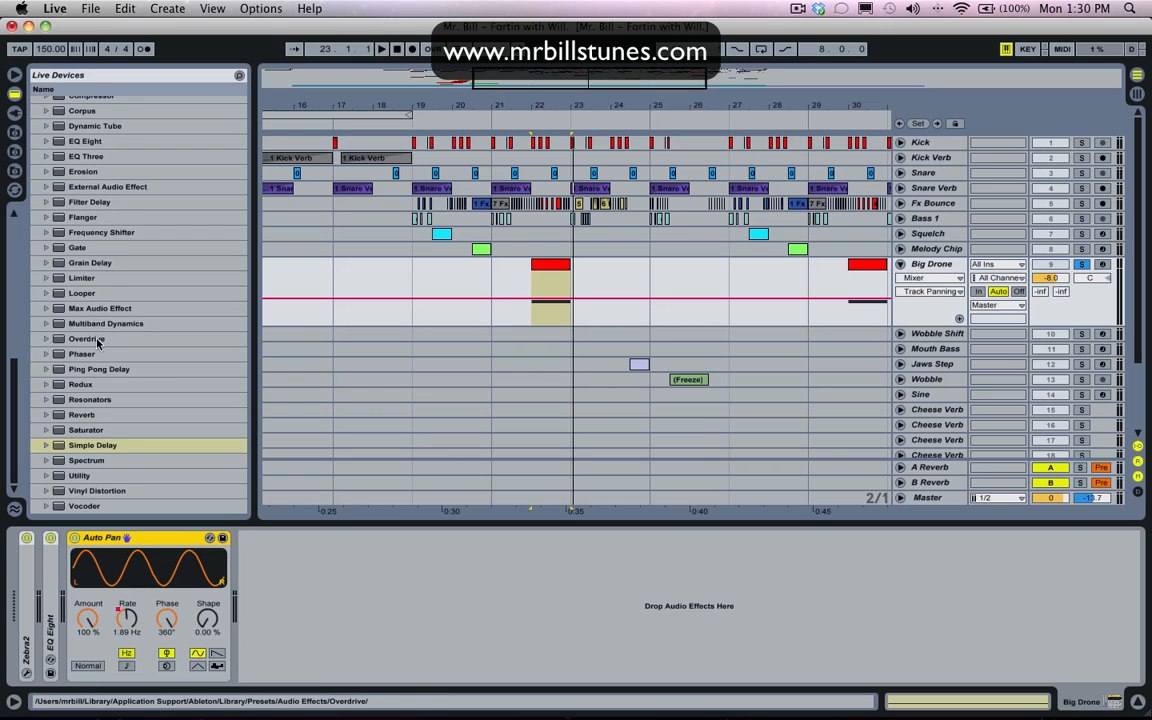
{"action": "mouse_move", "coordinate": [84, 278]}
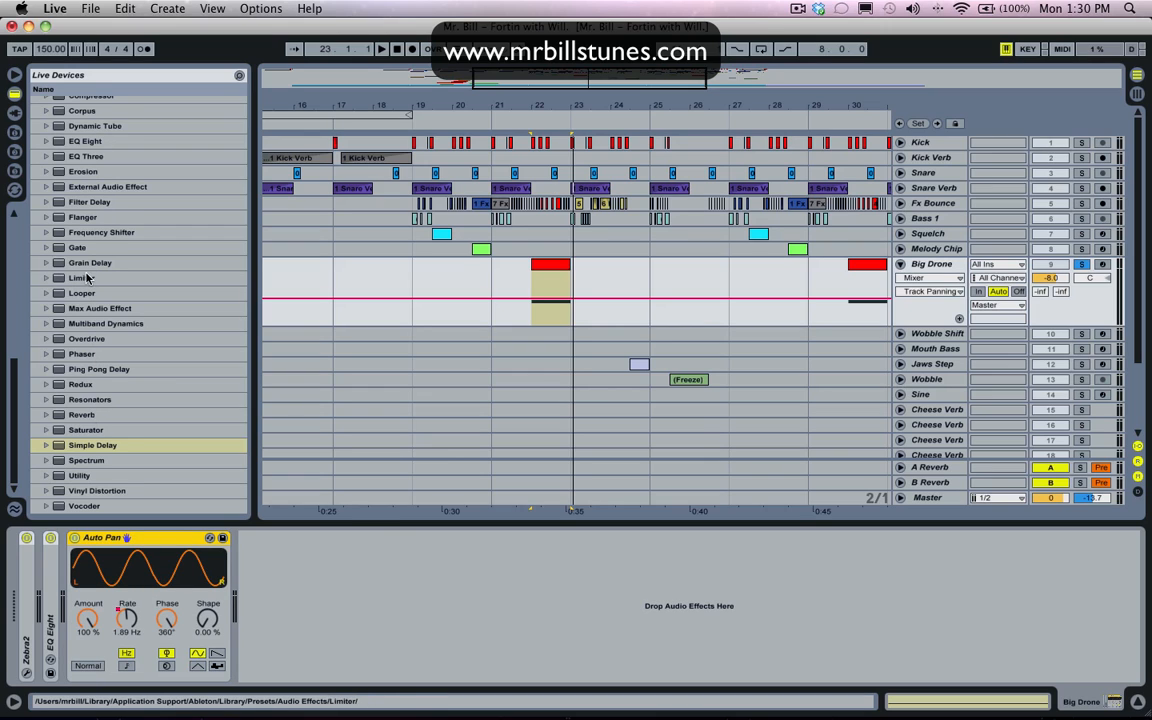
Pick Filter Delay in the Live Devices > Audio Effects browser.
{"action": "left_click", "coordinate": [88, 200]}
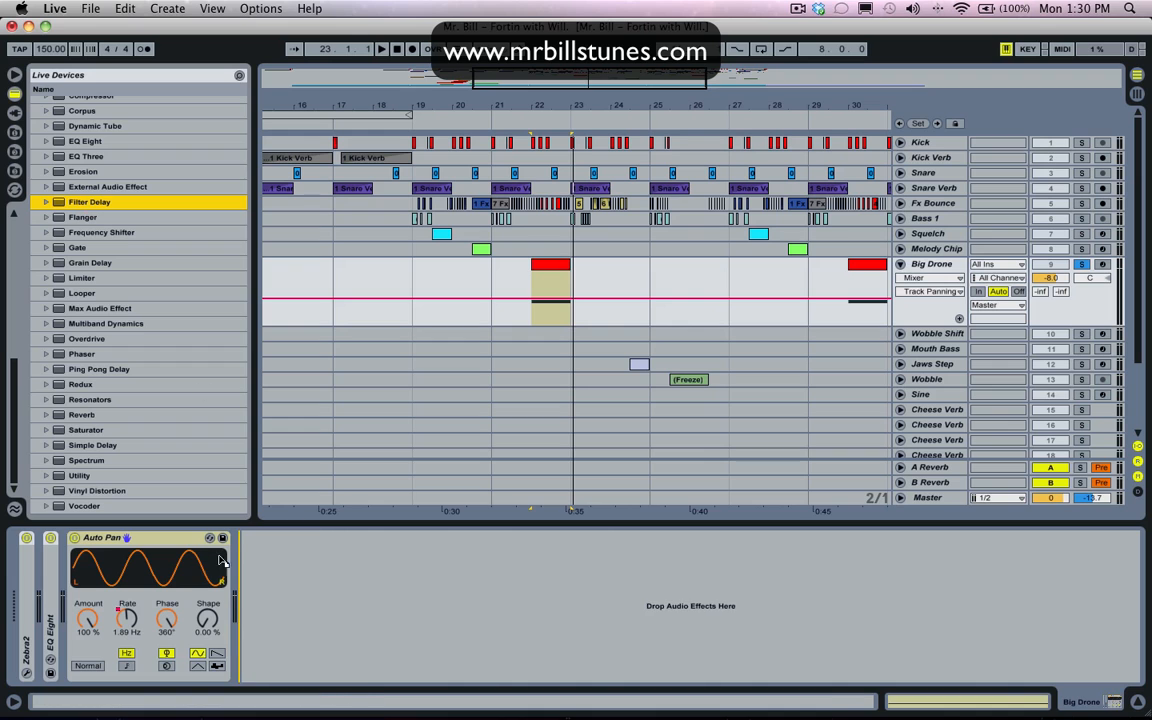
{"action": "left_click", "coordinate": [88, 200]}
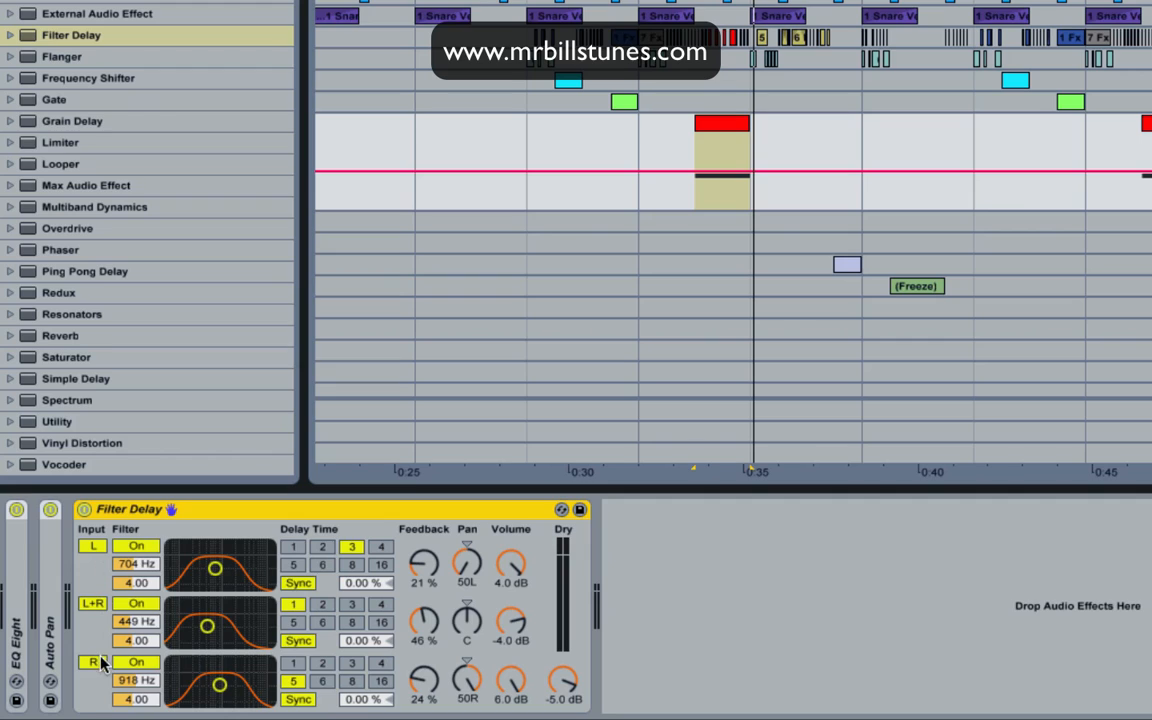
{"action": "mouse_move", "coordinate": [110, 648]}
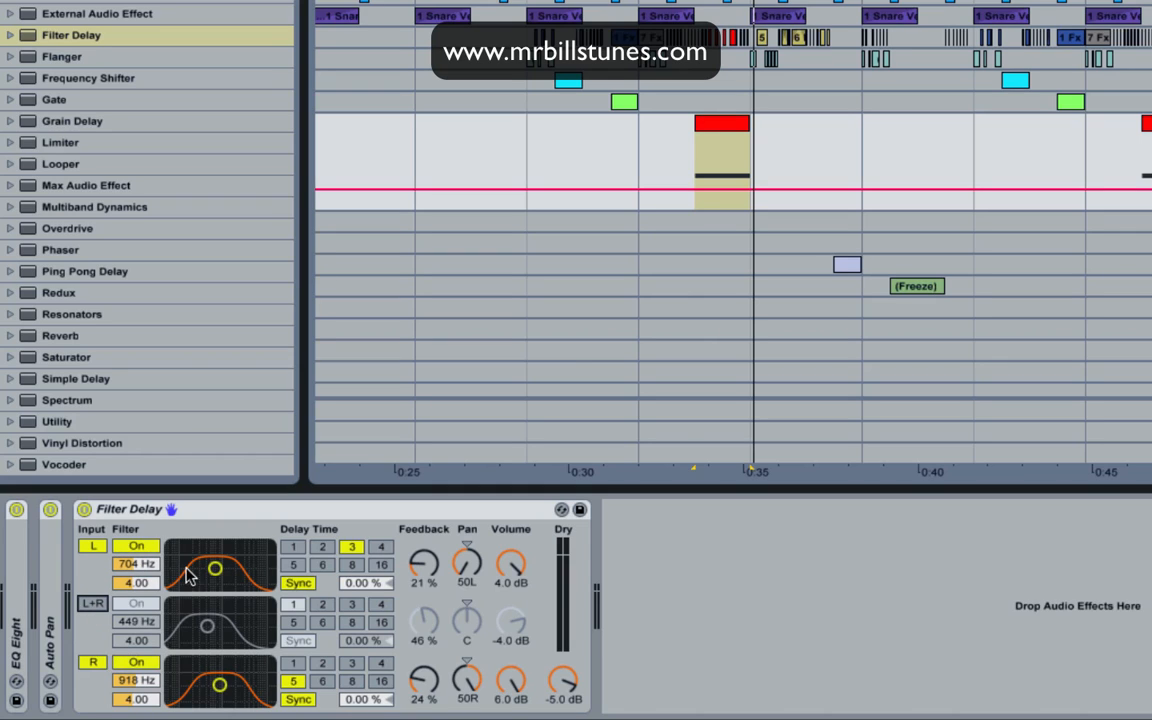
Place Filter Delay after Auto Pan on Big Drone with its centre L+R line switched off.
{"action": "left_click_drag", "start_coordinate": [216, 568], "coordinate": [216, 560]}
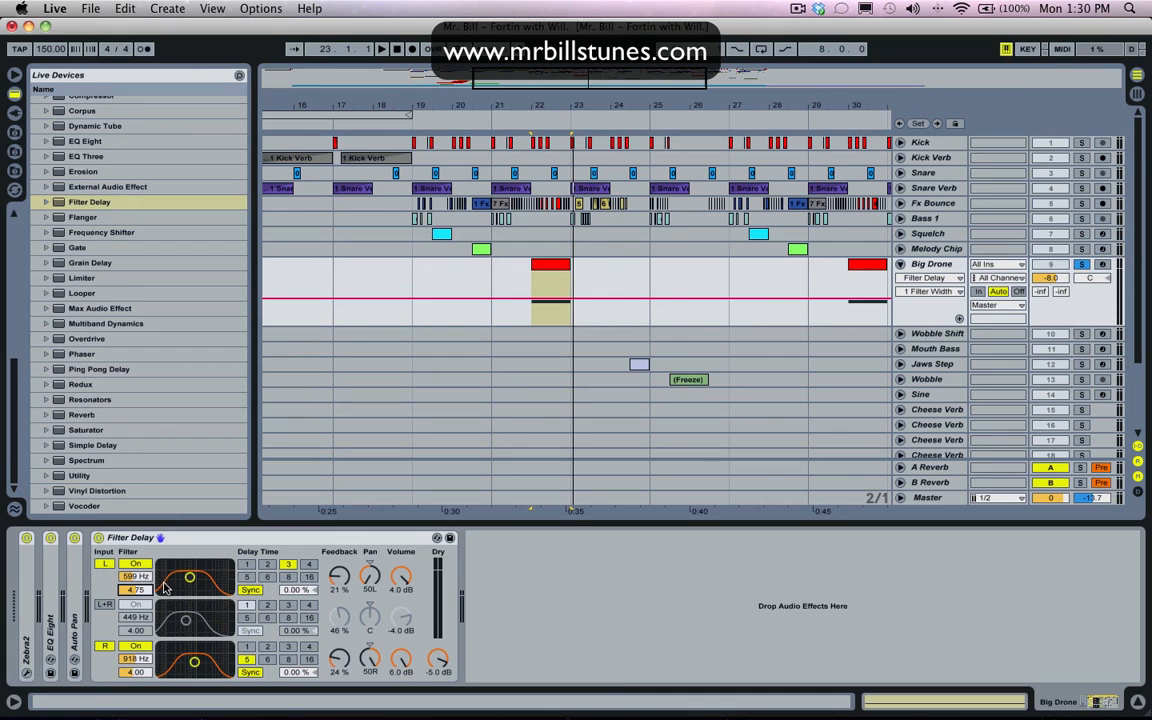
Retune the Filter Delay filters and give left and right short millisecond delay times, then fold it.
{"action": "left_click_drag", "start_coordinate": [190, 578], "coordinate": [190, 584]}
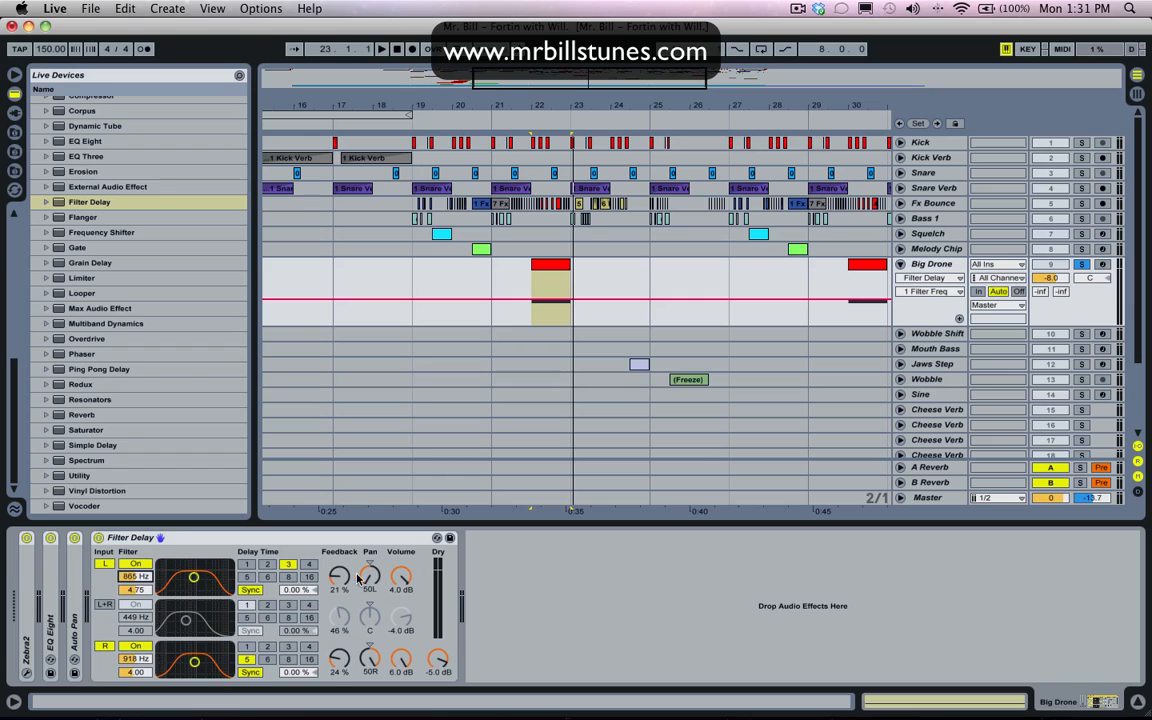
{"action": "left_click_drag", "start_coordinate": [192, 576], "coordinate": [190, 576]}
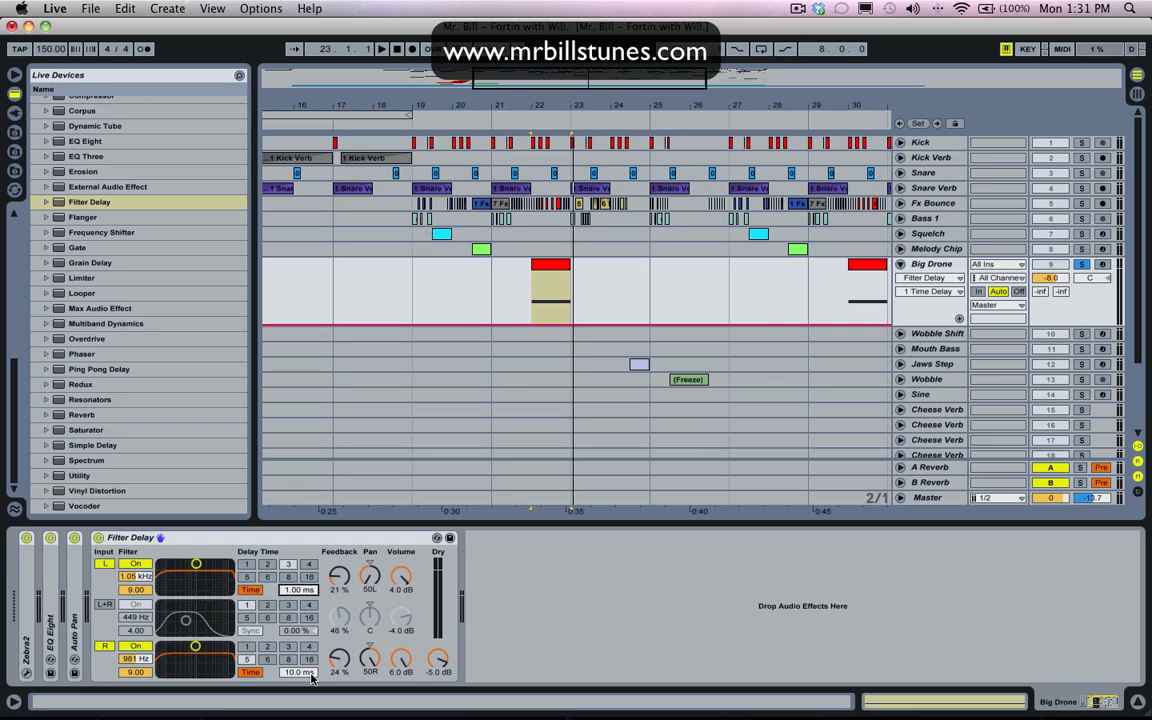
{"action": "mouse_move", "coordinate": [308, 676]}
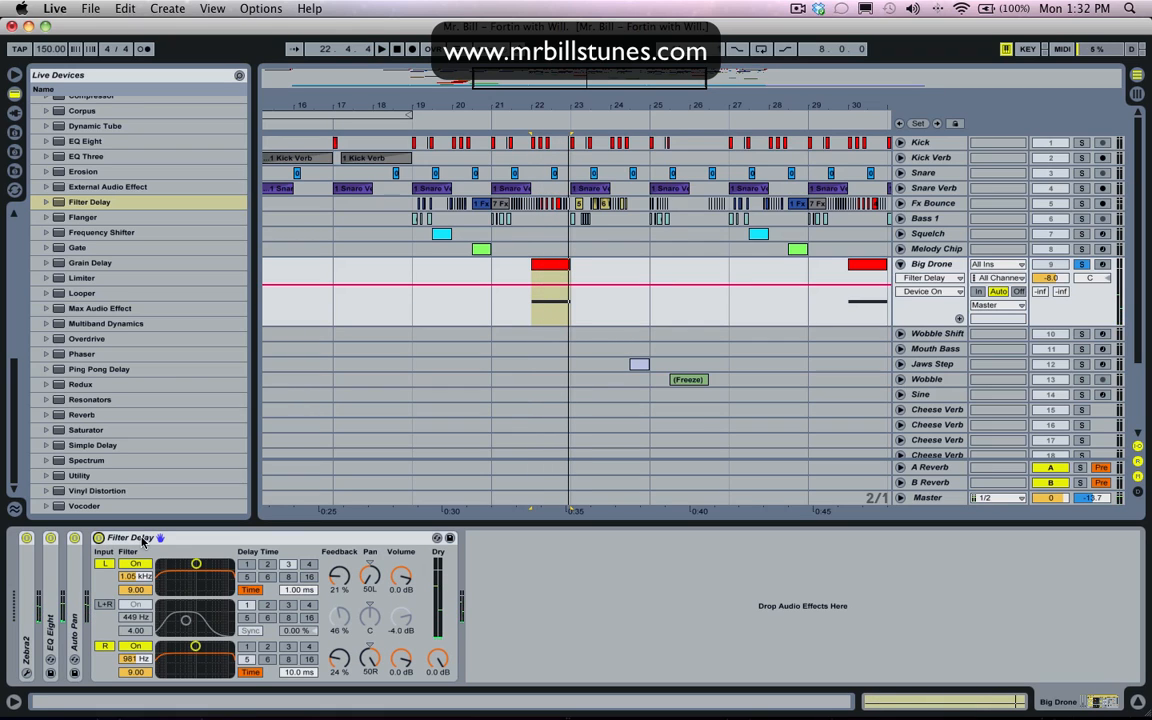
{"action": "left_click", "coordinate": [100, 538]}
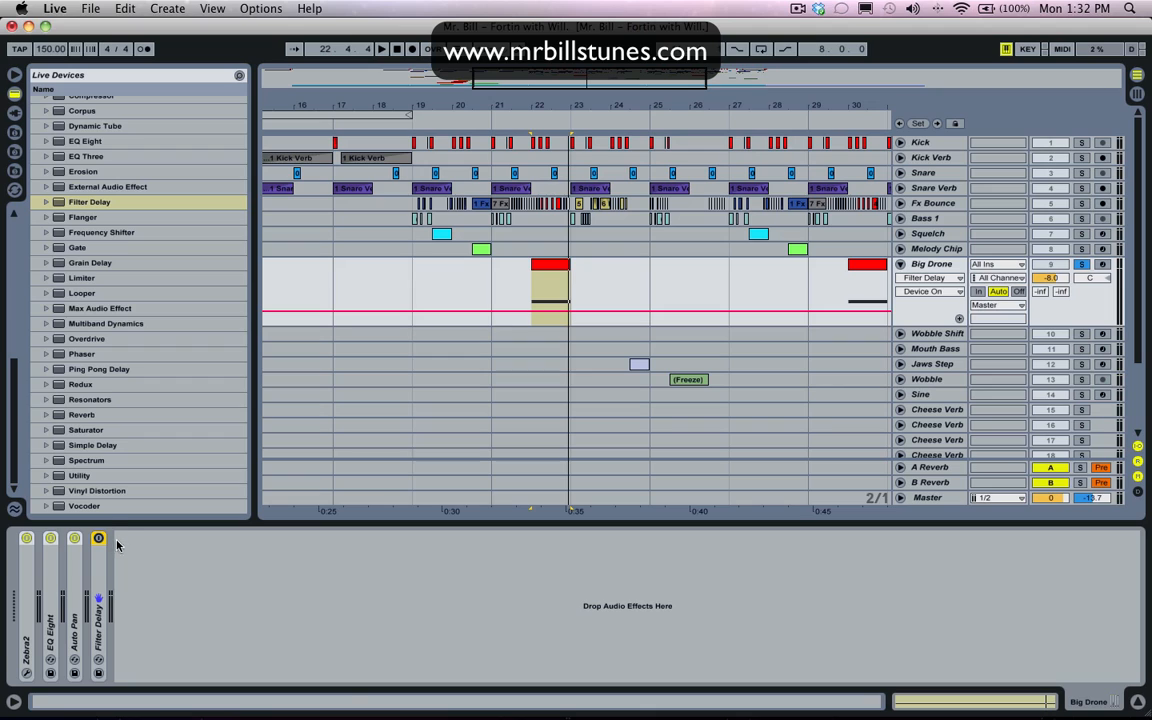
{"action": "mouse_move", "coordinate": [80, 476]}
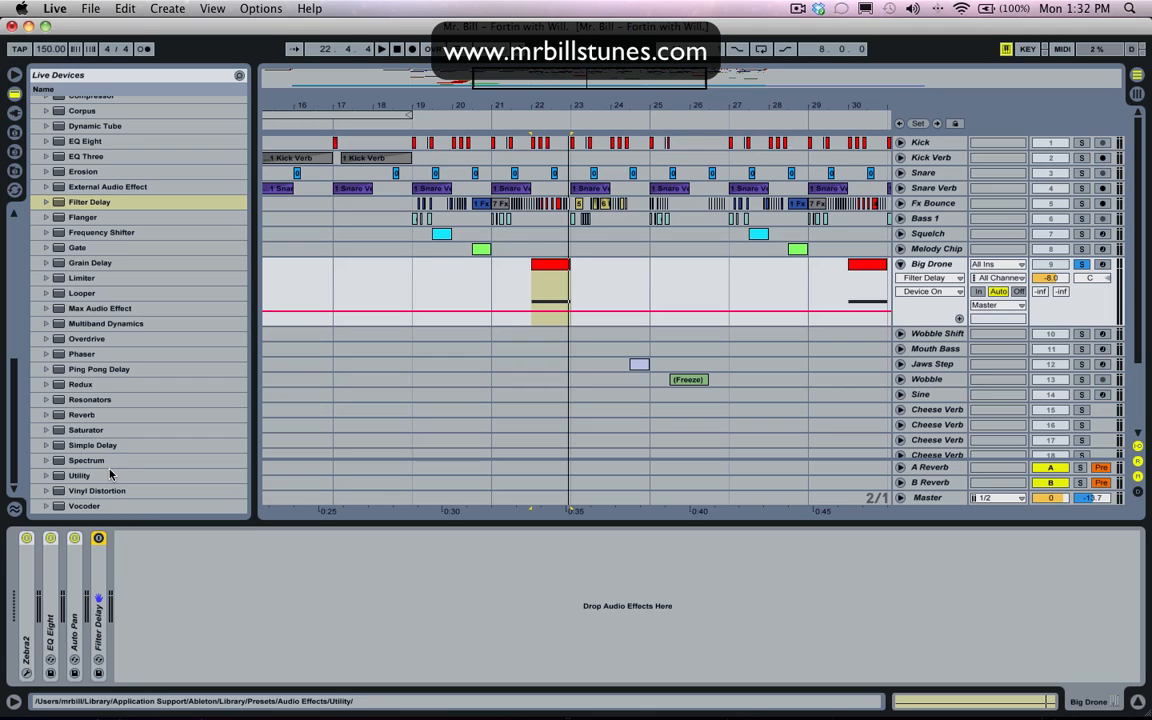
Add a Utility device to the end of the Big Drone chain.
{"action": "left_click", "coordinate": [78, 476]}
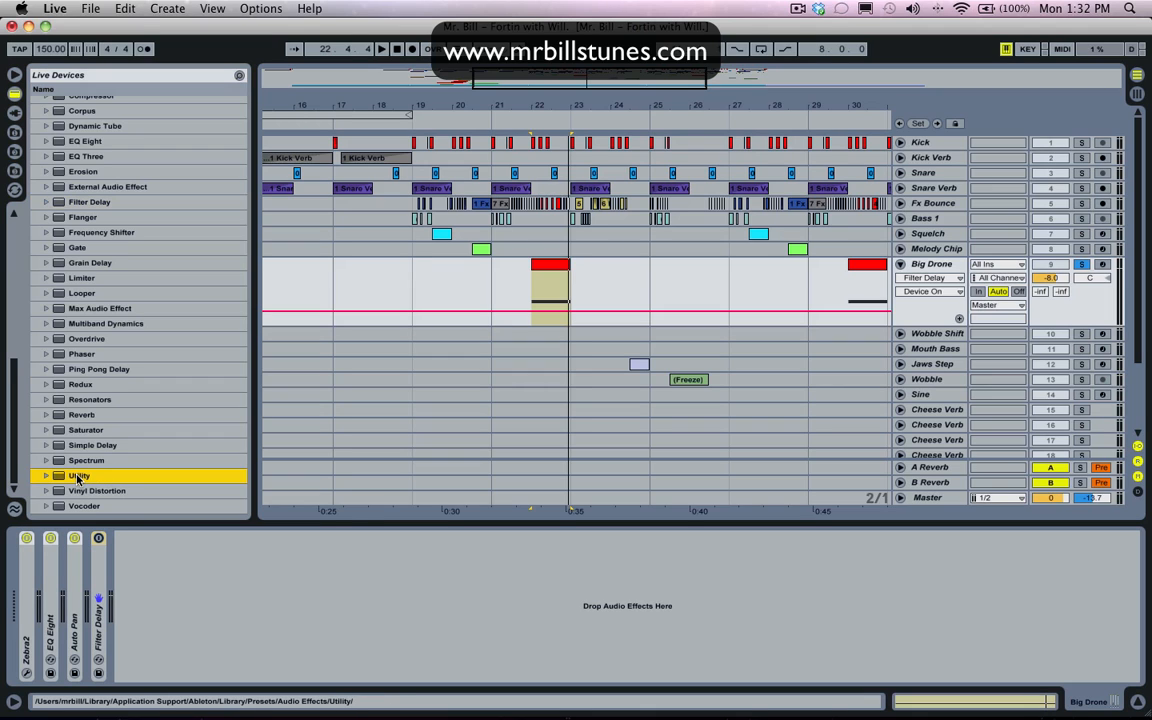
{"action": "double_click", "coordinate": [78, 476]}
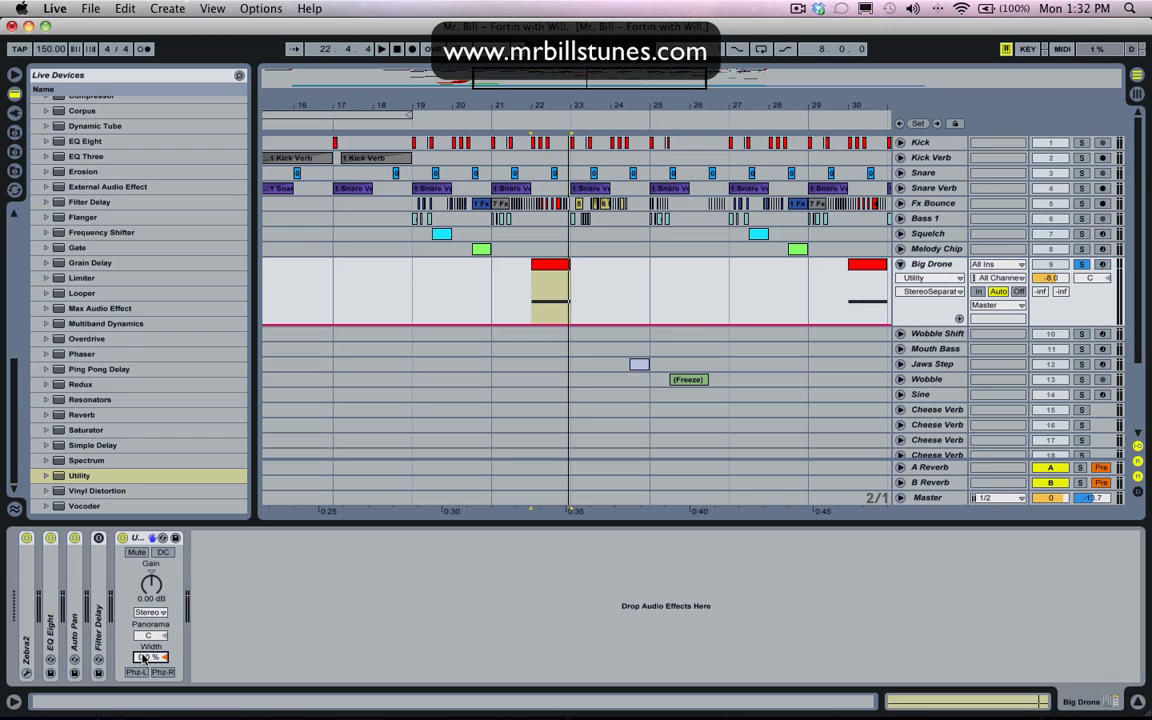
Group the Utility into an Audio Effect Rack with a single chain (Cmd+G).
{"action": "left_click", "coordinate": [380, 48]}
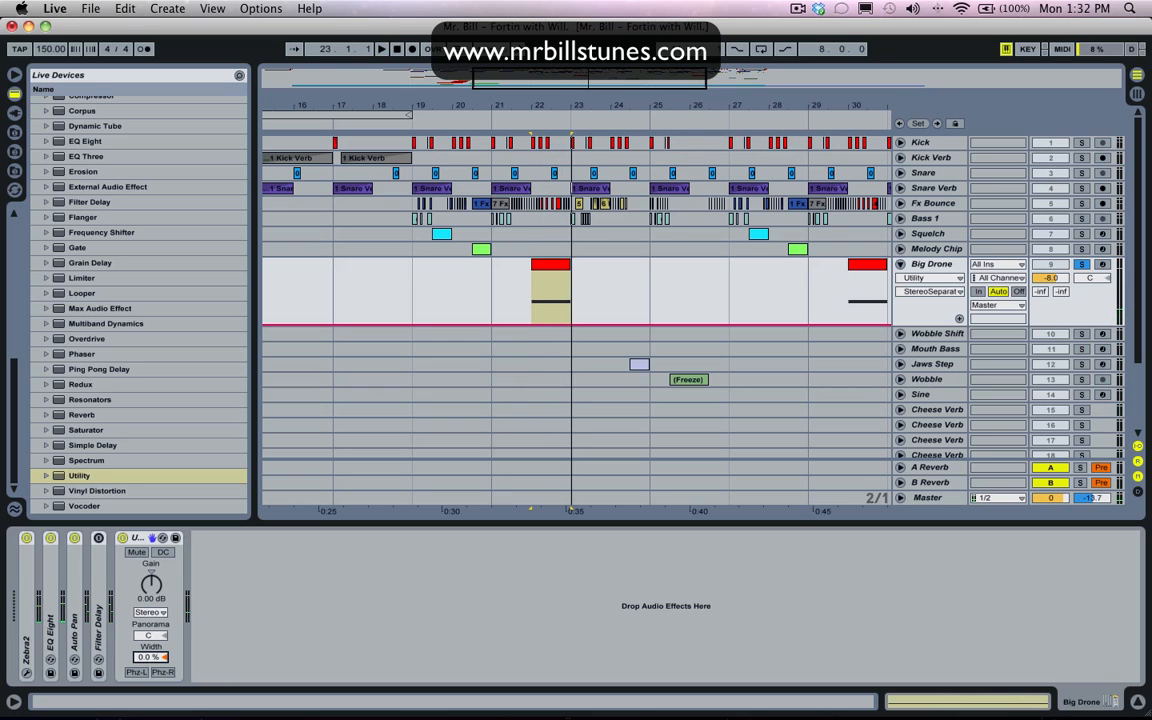
{"action": "left_click_drag", "start_coordinate": [152, 656], "coordinate": [152, 644]}
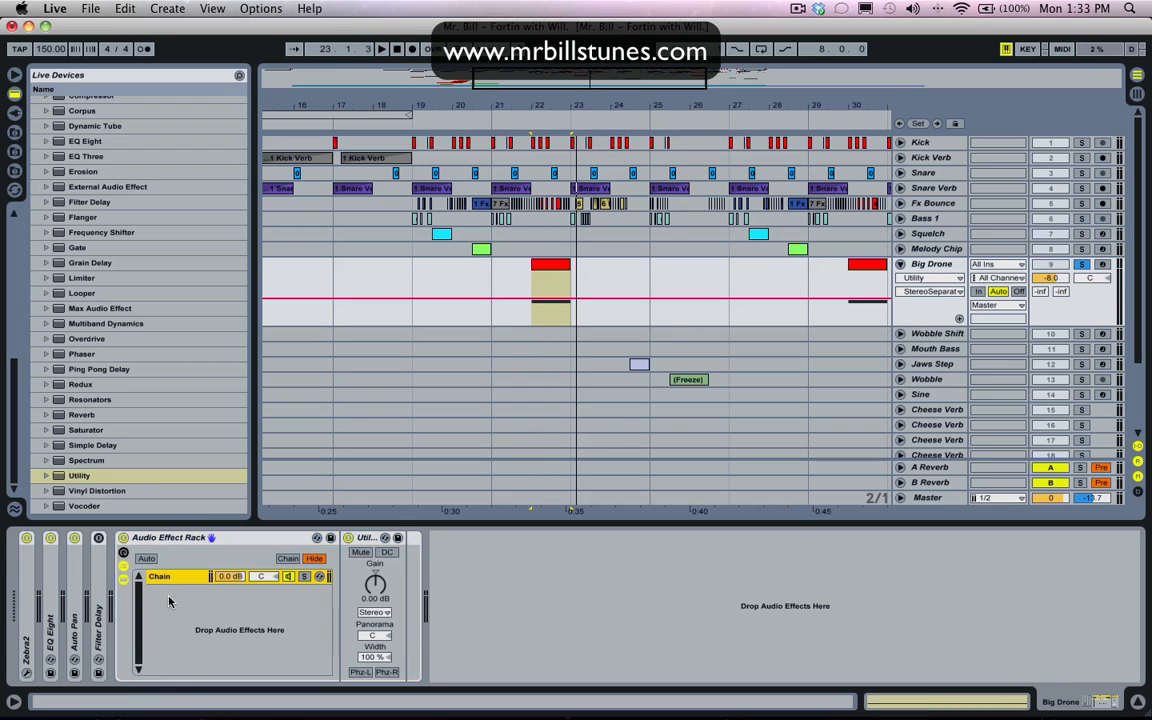
Duplicate the rack chain and name the two chains Mid and Side.
{"action": "left_click", "coordinate": [160, 576]}
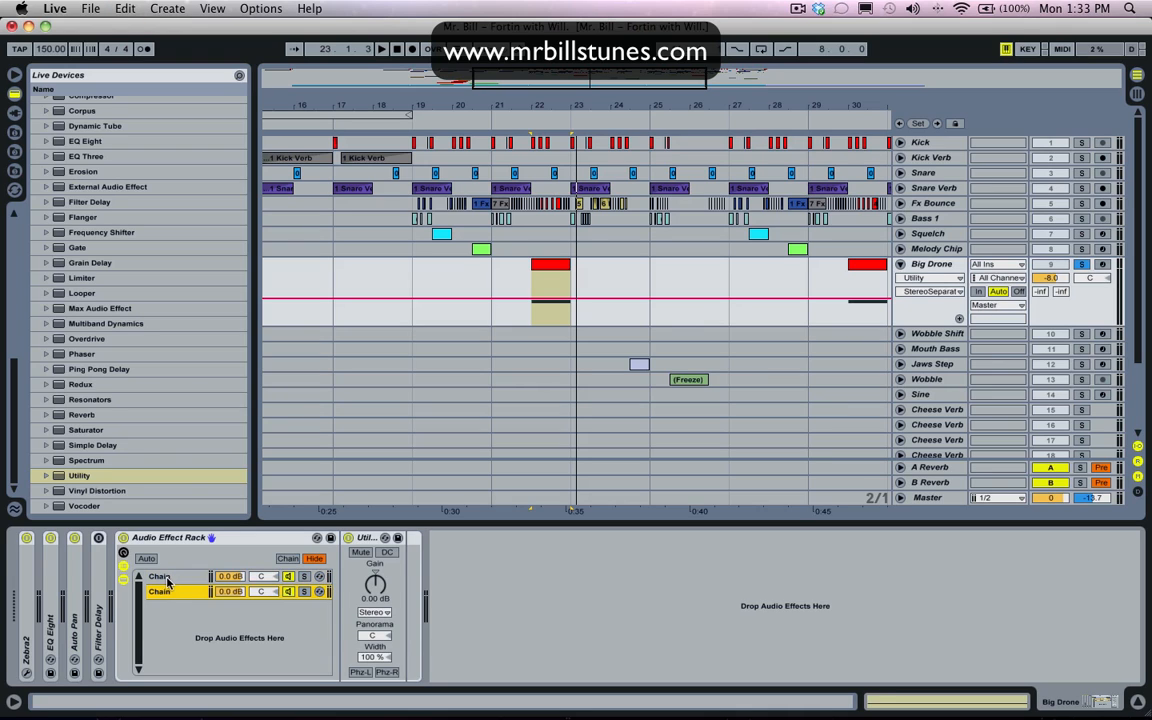
{"action": "left_click", "coordinate": [160, 576]}
{"action": "type", "text": "Mid"}
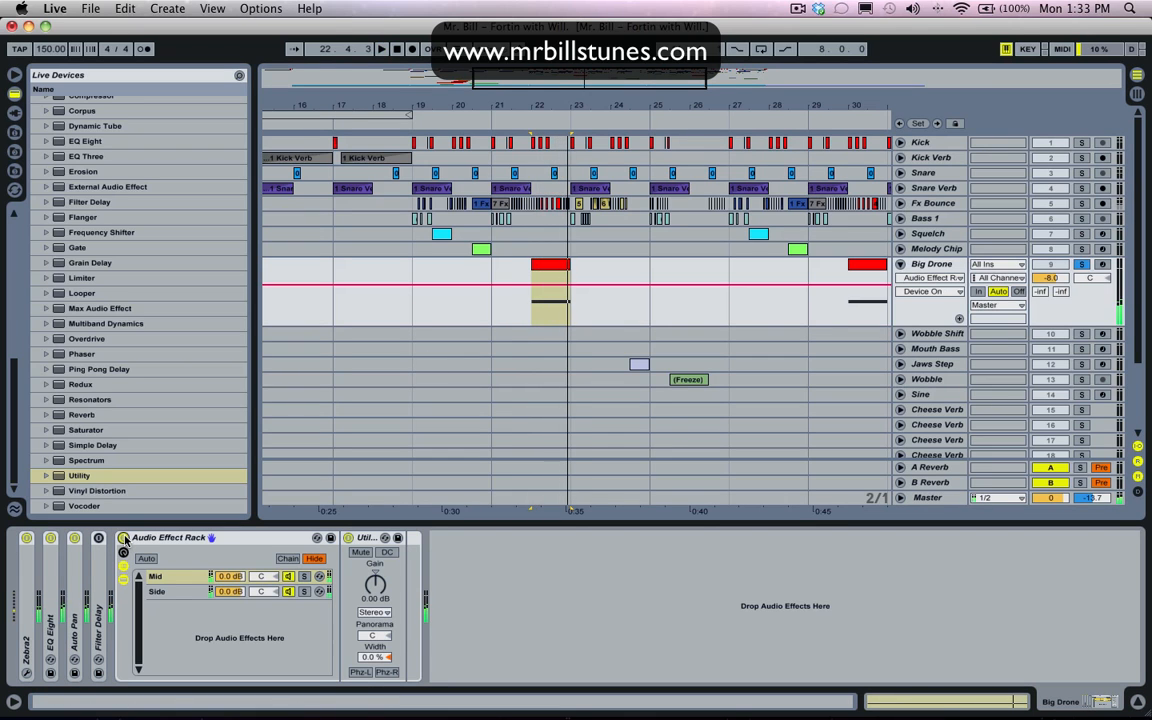
{"action": "left_click", "coordinate": [522, 278]}
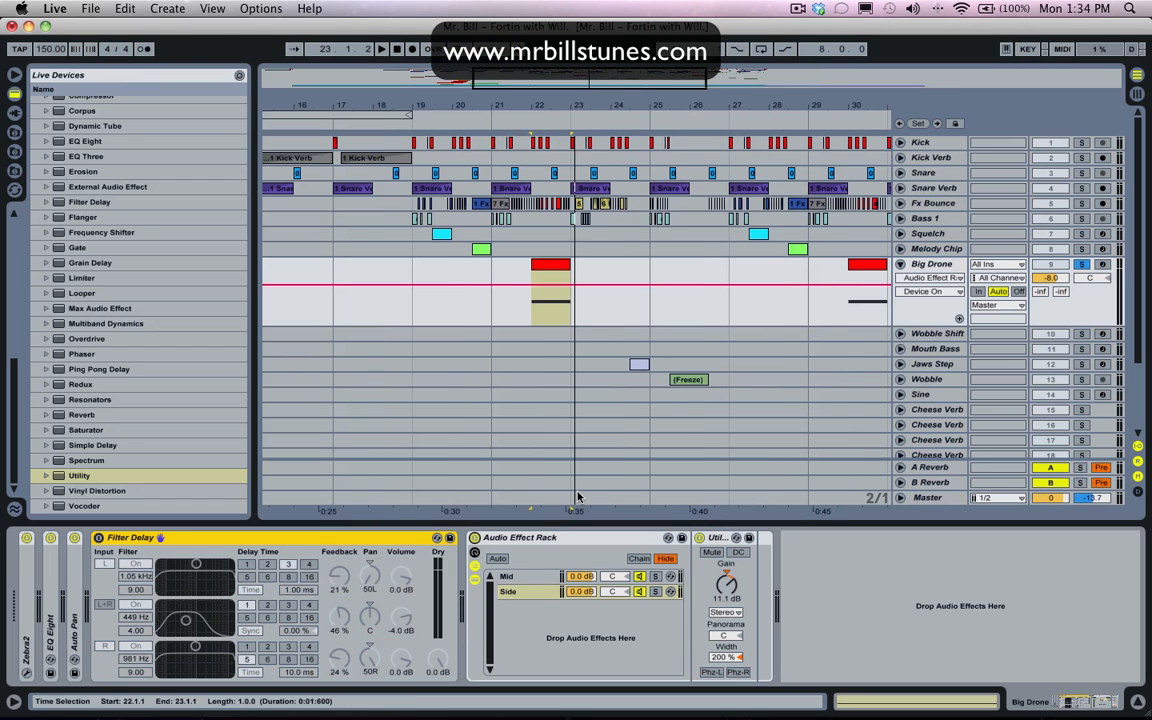
{"action": "mouse_move", "coordinate": [572, 496]}
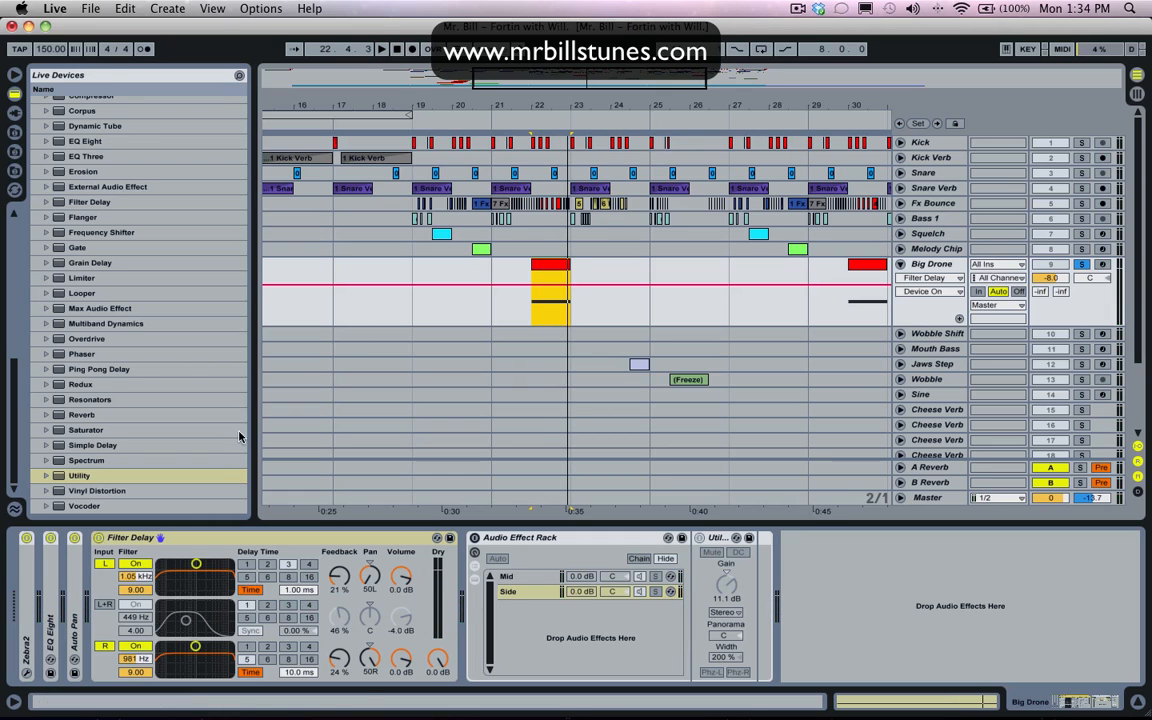
{"action": "left_click", "coordinate": [130, 536]}
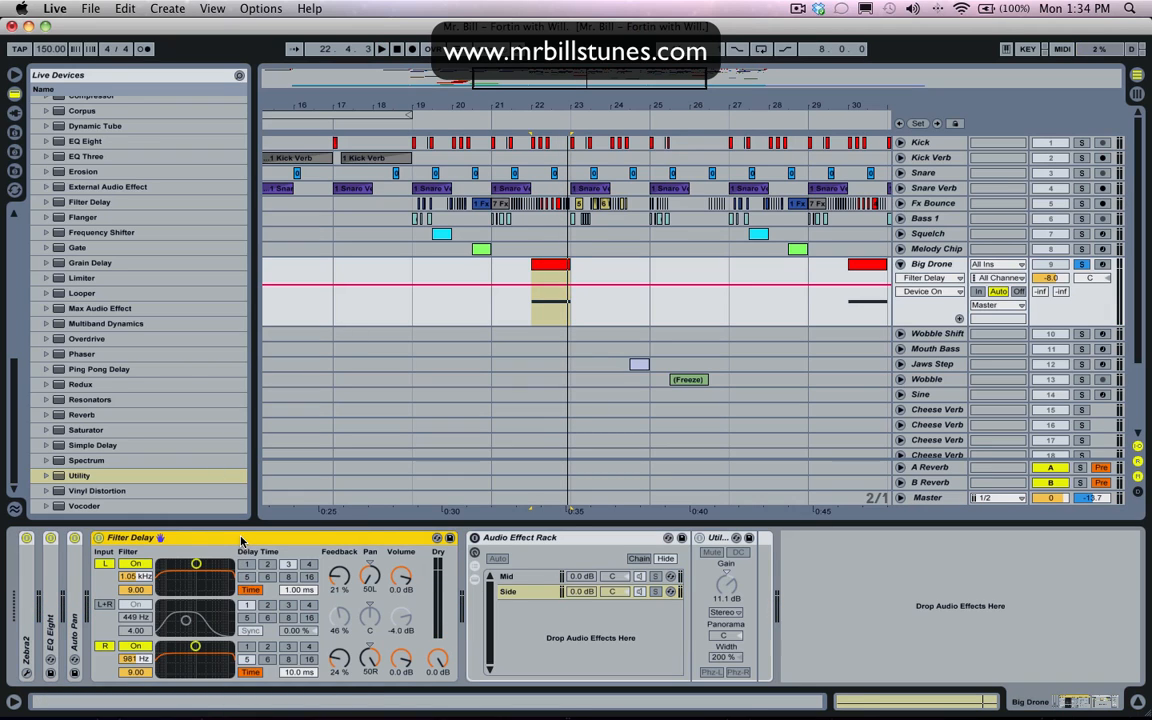